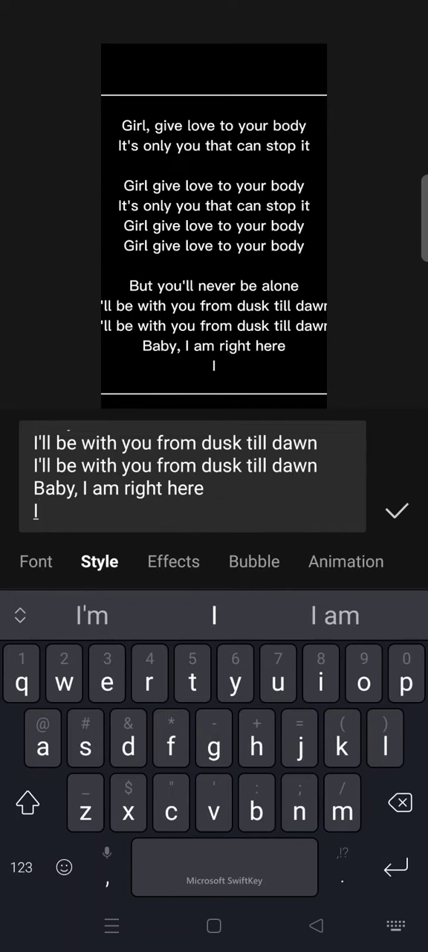
Confirm the finished lyrics text so it lands as a clip on the timeline.
{"action": "left_click", "coordinate": [397, 512]}
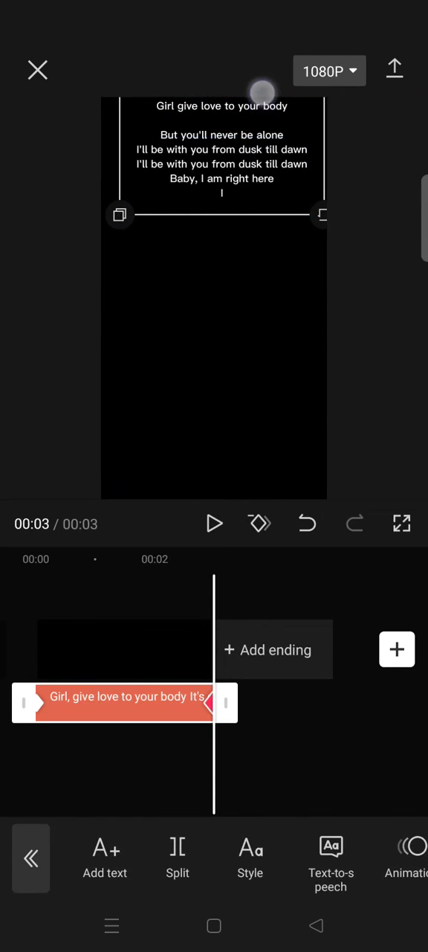
Drag the lyrics block upward in the preview so every line sits inside the frame.
{"action": "left_click", "coordinate": [214, 523]}
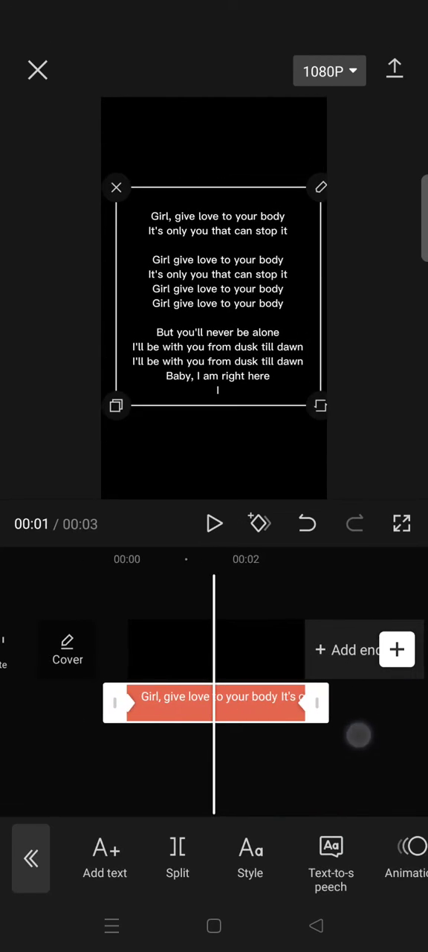
Play back the clip to check the lyrics scroll upward like credits.
{"action": "left_click", "coordinate": [405, 860]}
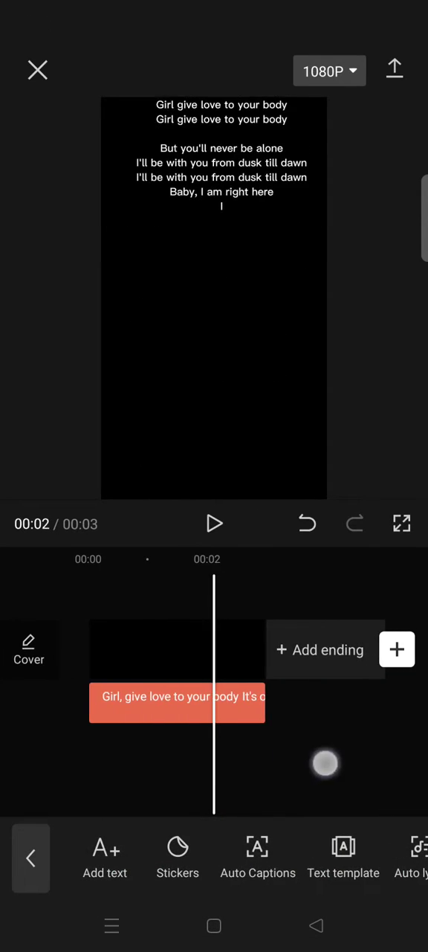
Export the scrolling-lyrics video at 1080P, then leave the share screen for a new project.
{"action": "left_click", "coordinate": [394, 68]}
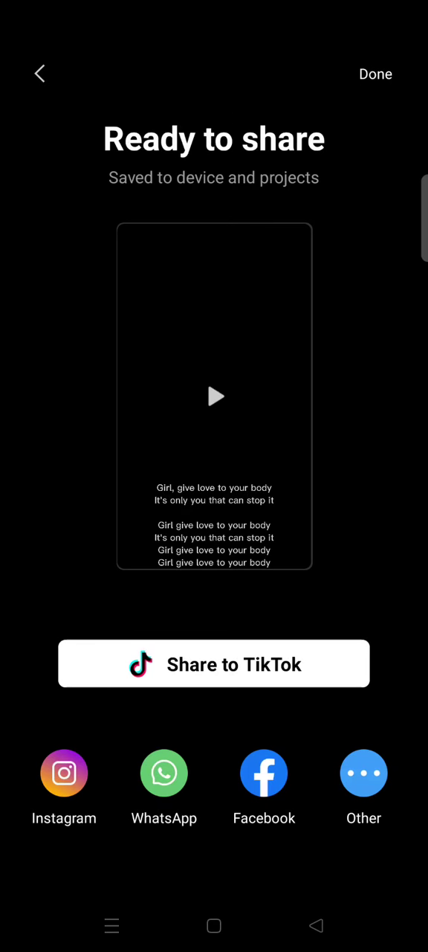
{"action": "left_click", "coordinate": [375, 74]}
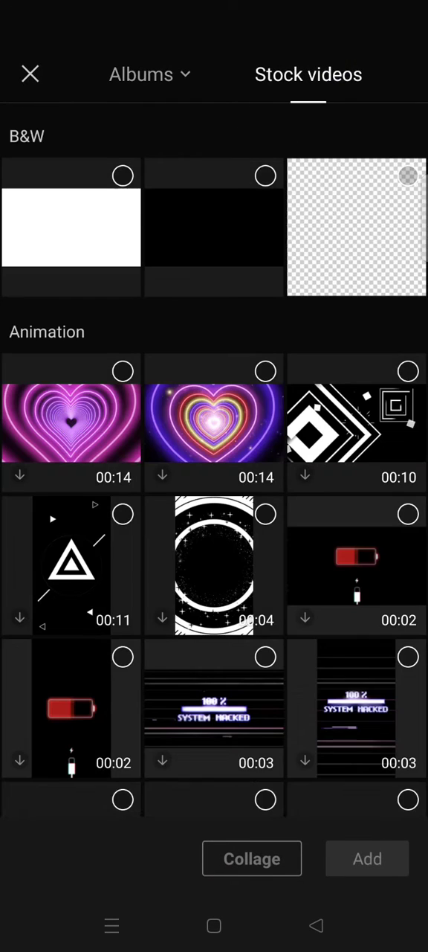
Switch the media picker from Stock videos to the device's Albums.
{"action": "left_click", "coordinate": [141, 75]}
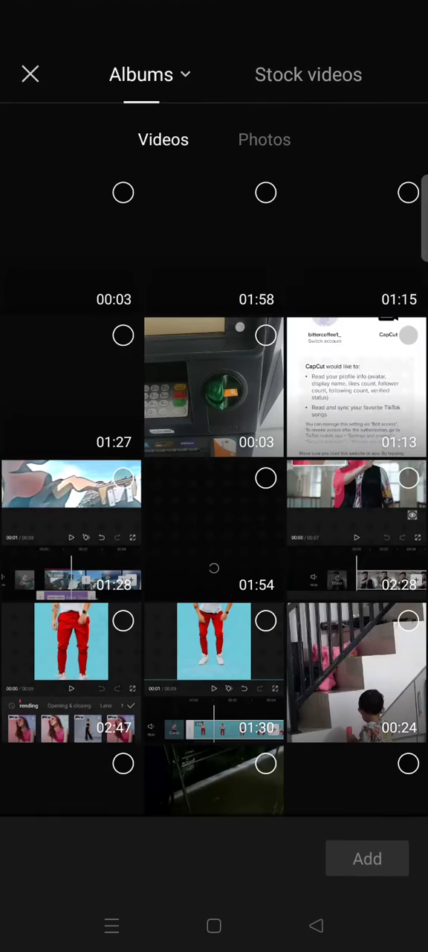